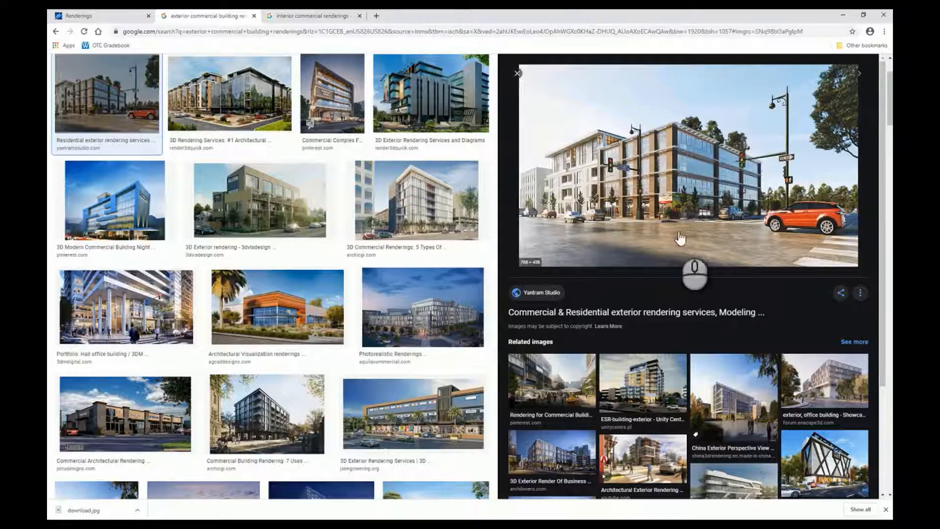
pyautogui.moveTo(676, 223)
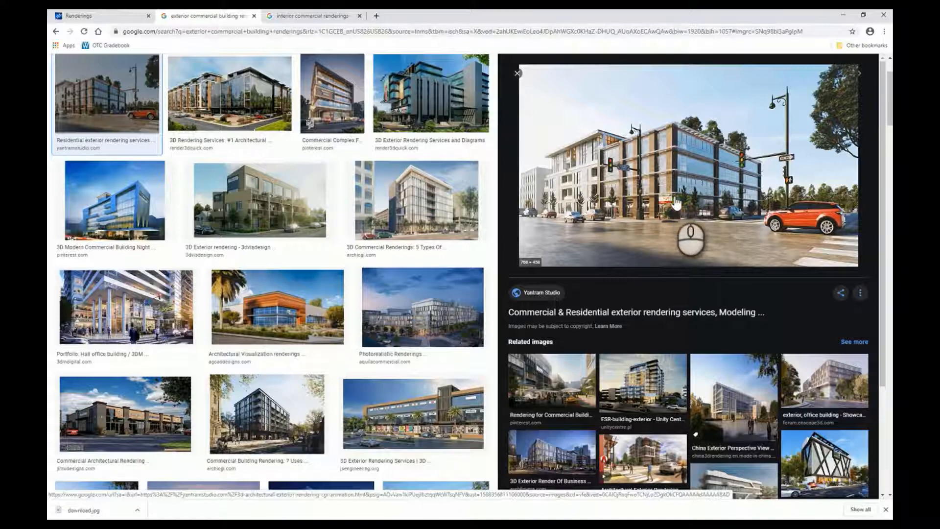
pyautogui.moveTo(822, 214)
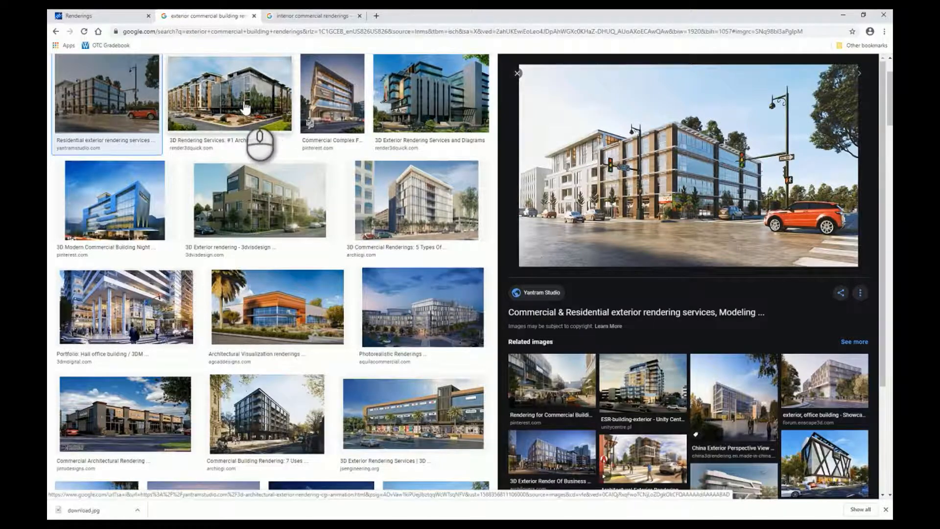
# - Enlarge the glass-fronted mid-rise building rendering from the 3D Rendering Services site
pyautogui.click(226, 93)
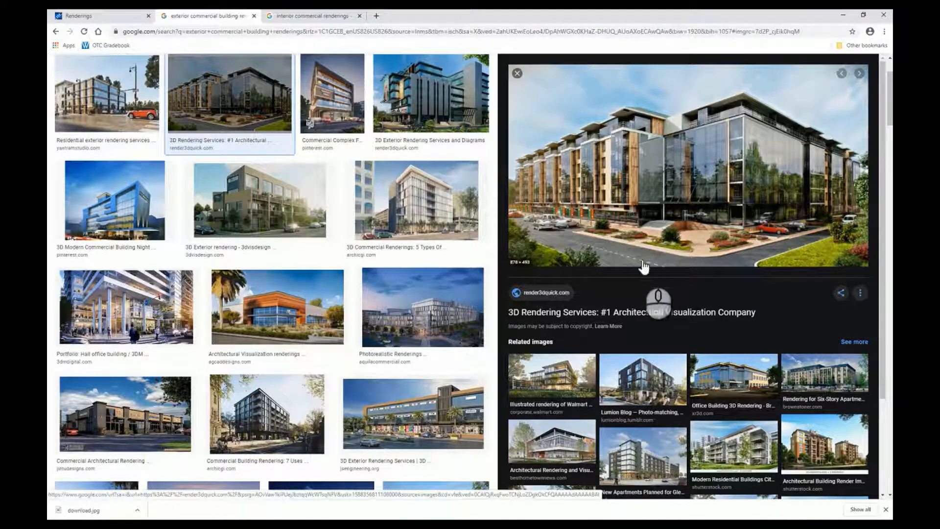
pyautogui.moveTo(821, 228)
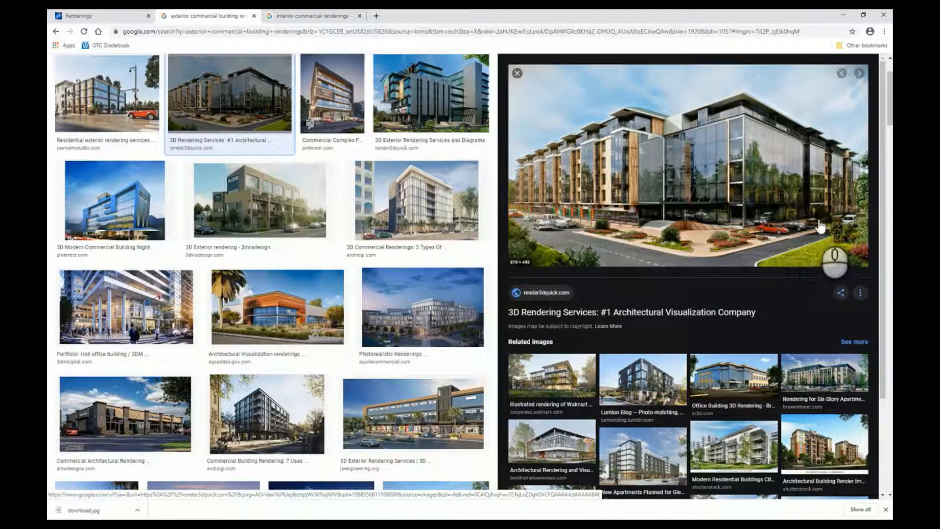
pyautogui.moveTo(740, 261)
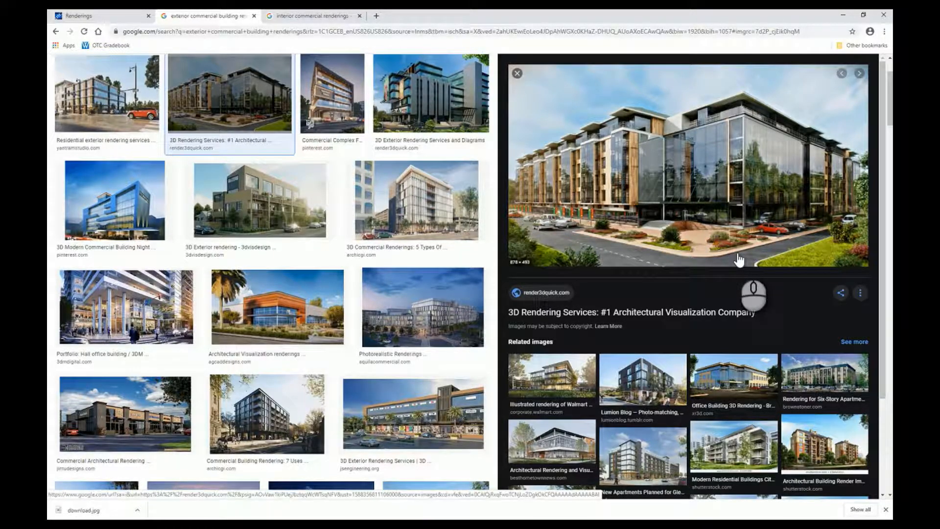
pyautogui.moveTo(488, 266)
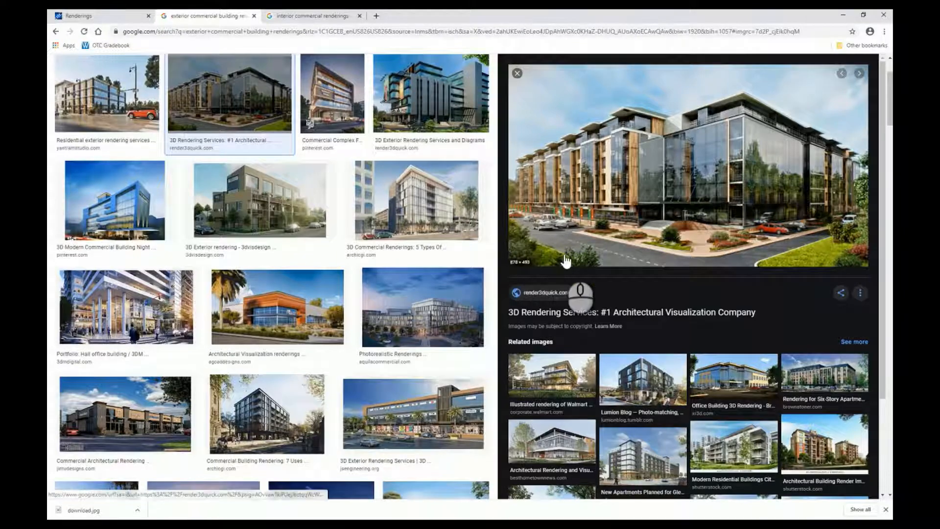
# - Enlarge the night-lit Rajeshwari Complex tower rendering from Pinterest
pyautogui.click(333, 98)
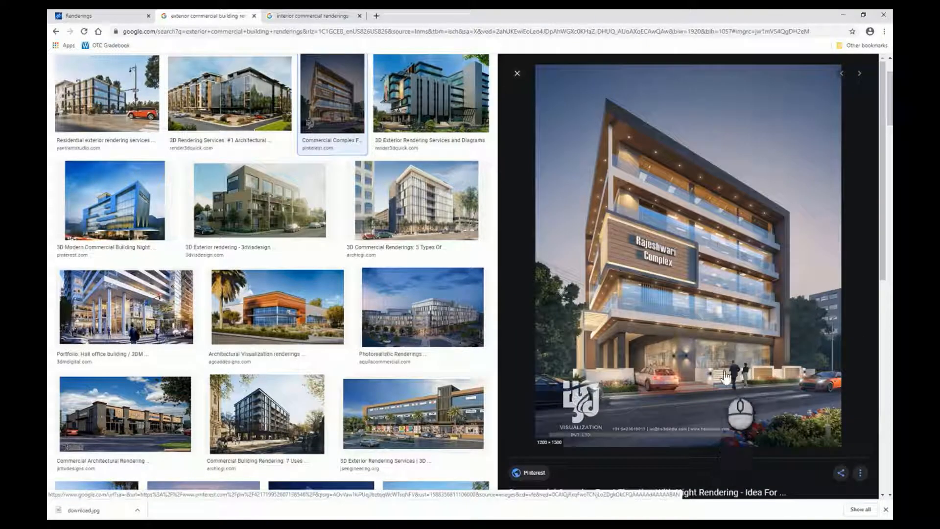
pyautogui.moveTo(662, 402)
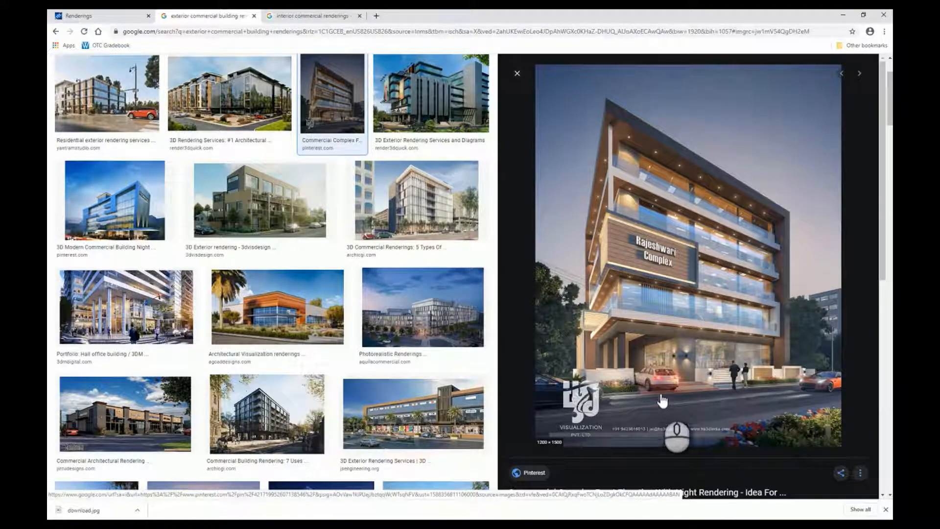
pyautogui.moveTo(613, 371)
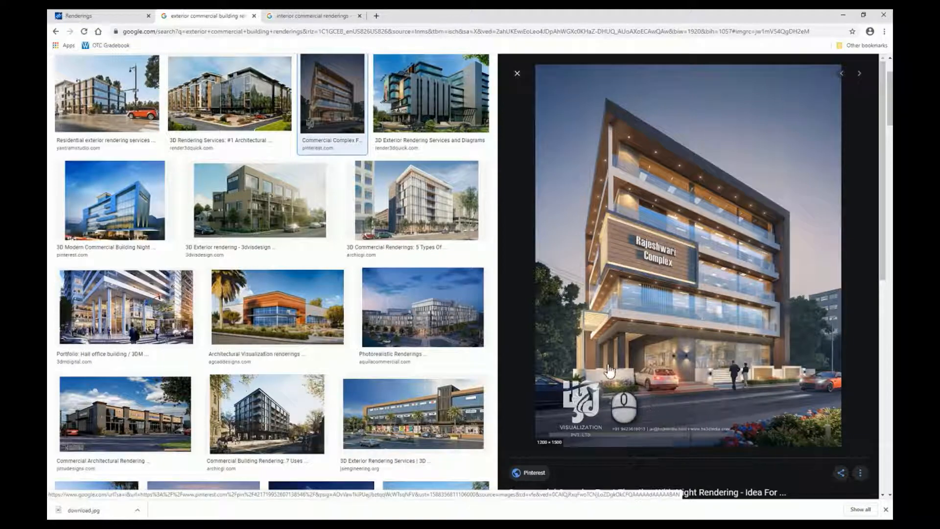
pyautogui.moveTo(806, 301)
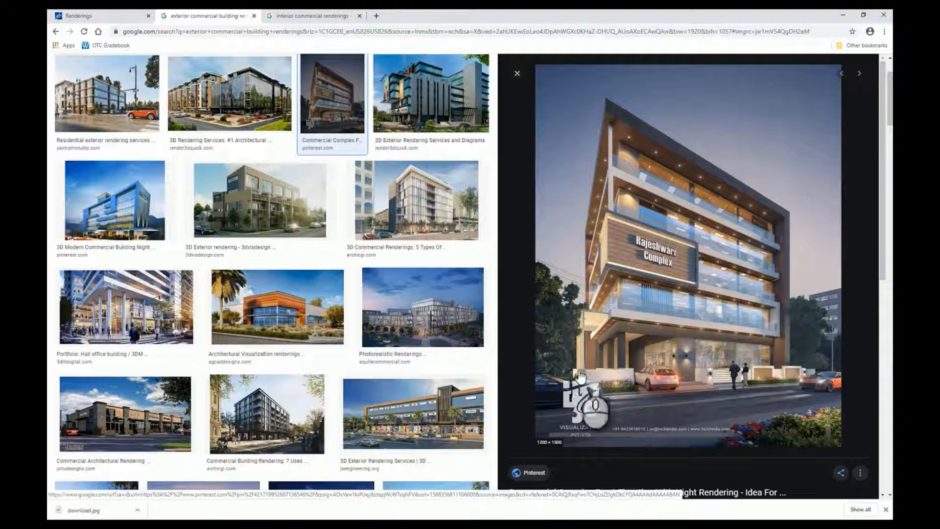
pyautogui.moveTo(802, 441)
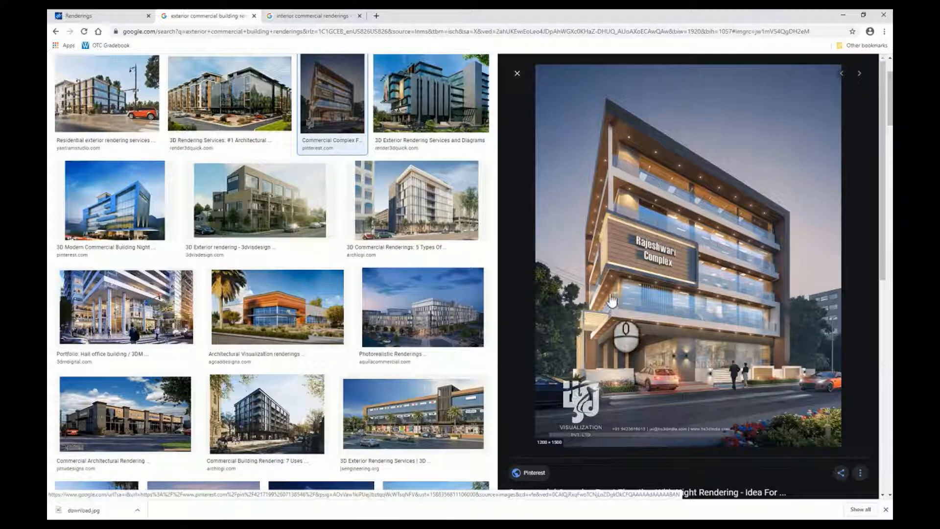
pyautogui.moveTo(662, 405)
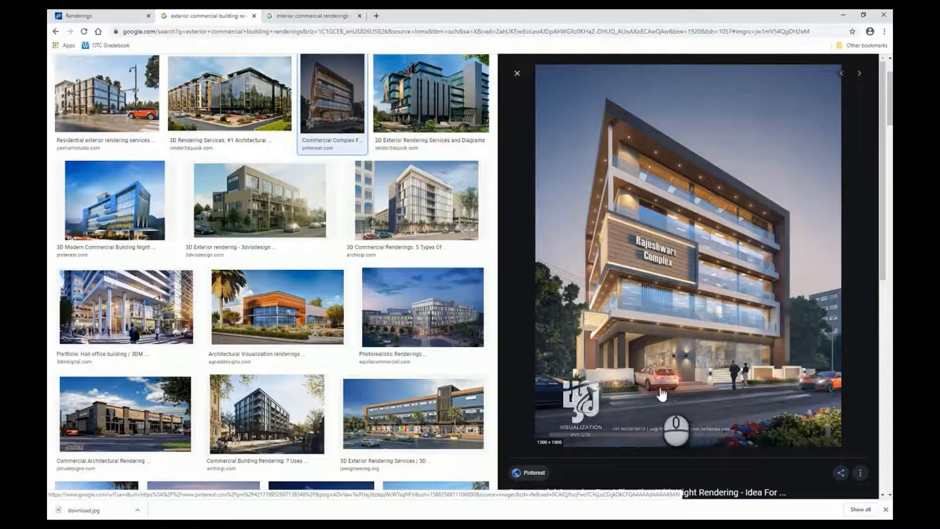
pyautogui.moveTo(639, 161)
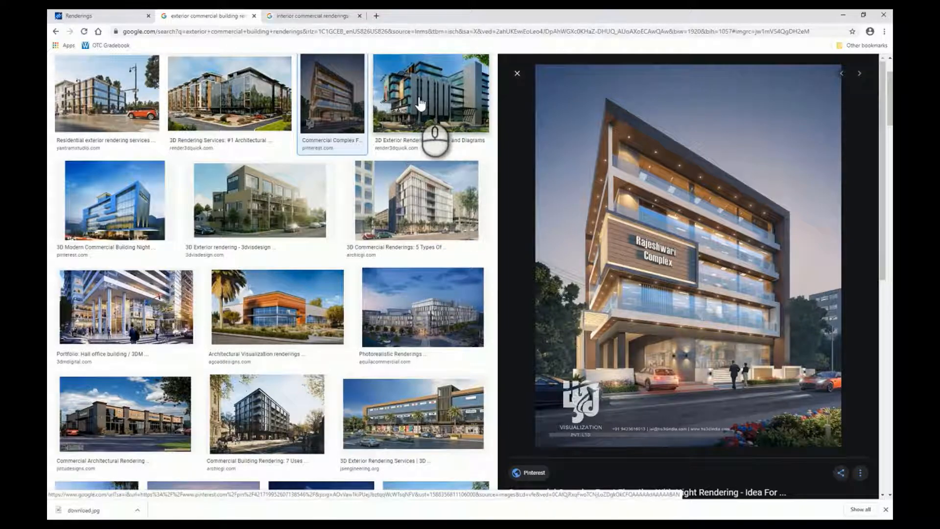
# - Enlarge the dark-glass corporate office building rendering from Render 3D Quick
pyautogui.click(427, 96)
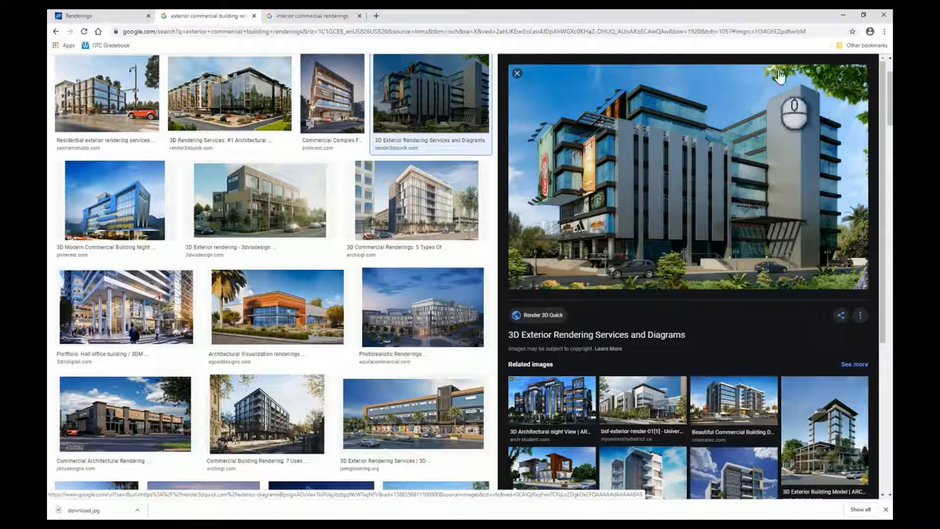
pyautogui.moveTo(854, 114)
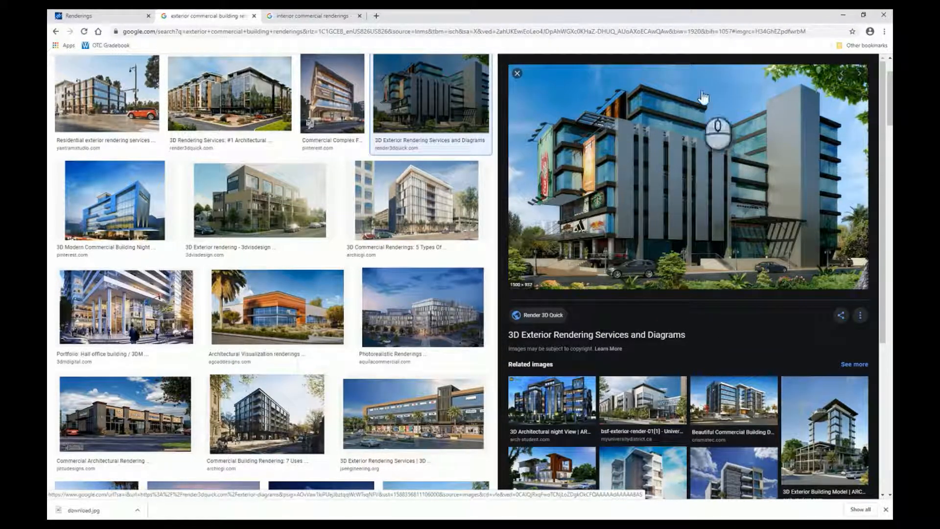
pyautogui.moveTo(672, 234)
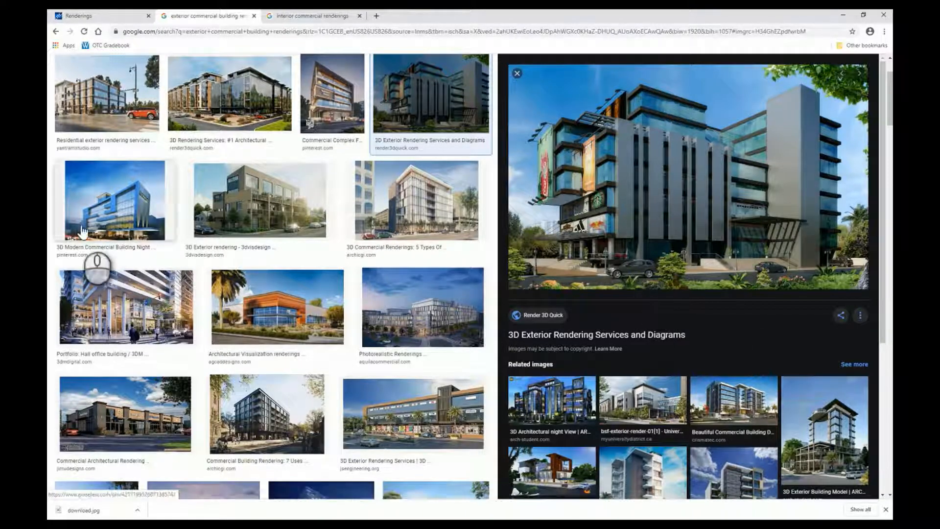
# - Enlarge the blue-lit modern commercial building night-view rendering from Pinterest
pyautogui.click(111, 200)
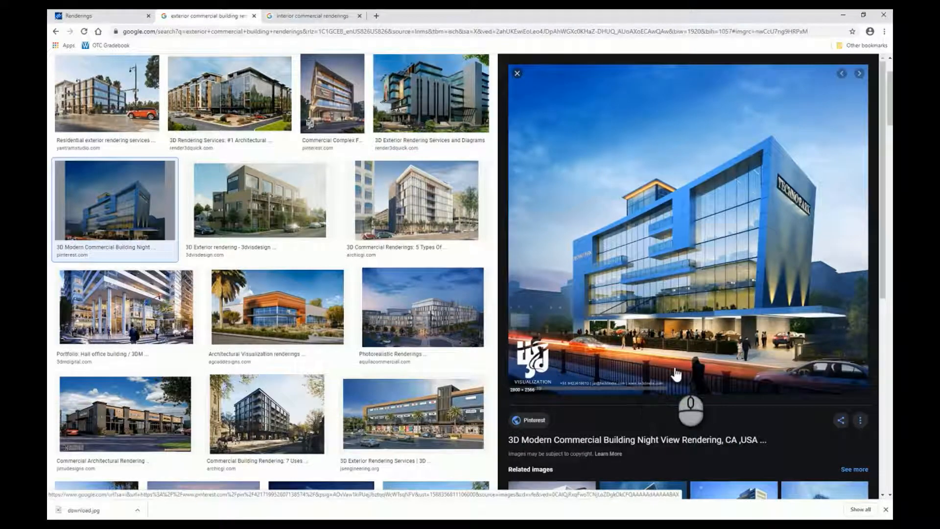
pyautogui.moveTo(596, 359)
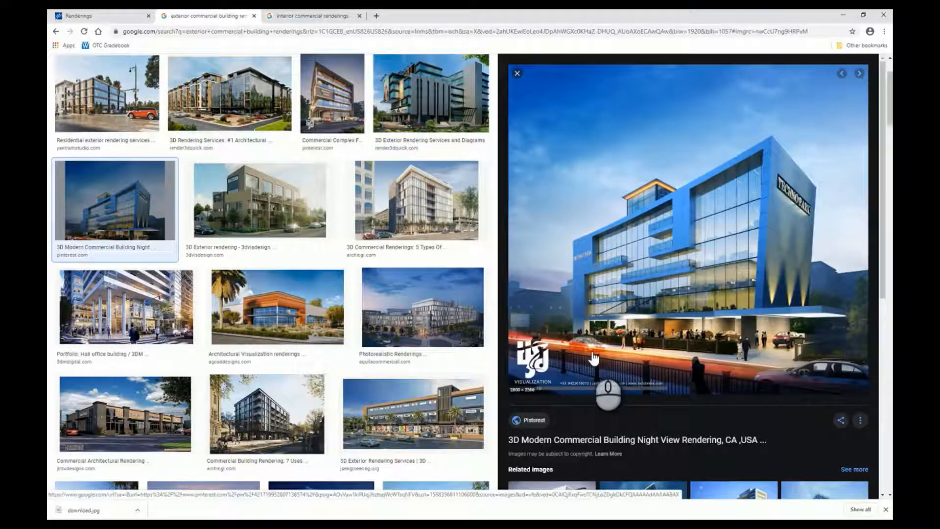
pyautogui.moveTo(663, 361)
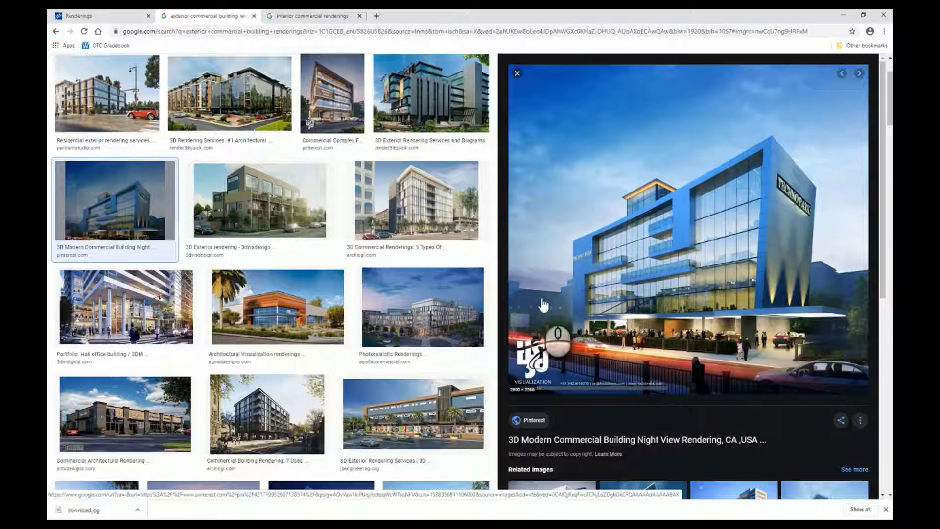
pyautogui.moveTo(713, 285)
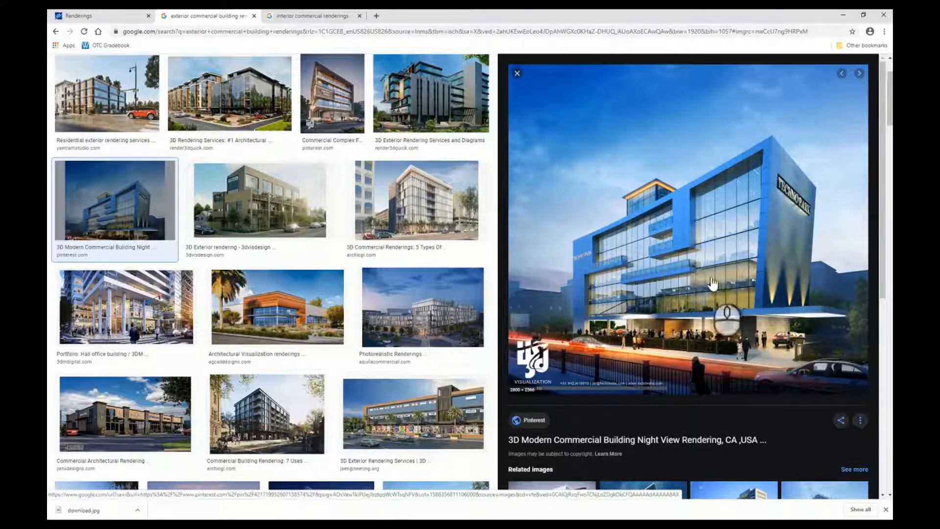
pyautogui.moveTo(829, 286)
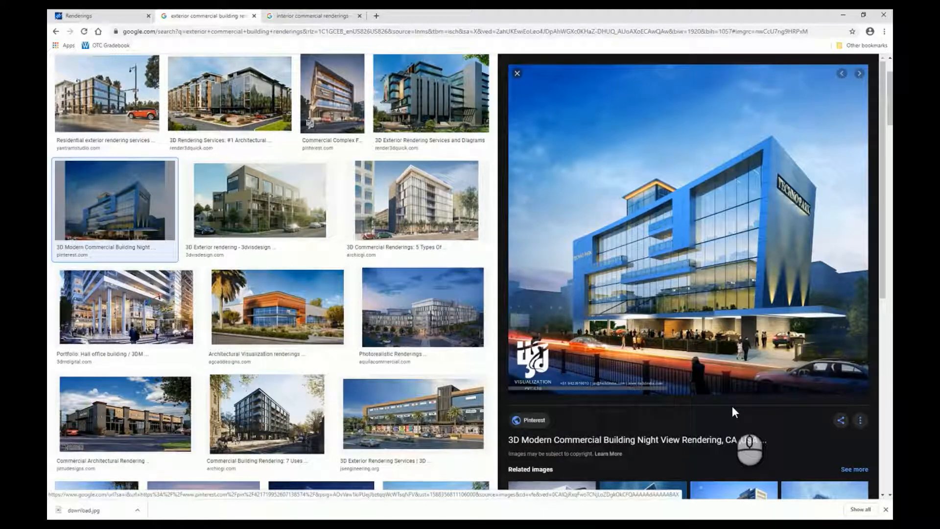
pyautogui.moveTo(444, 422)
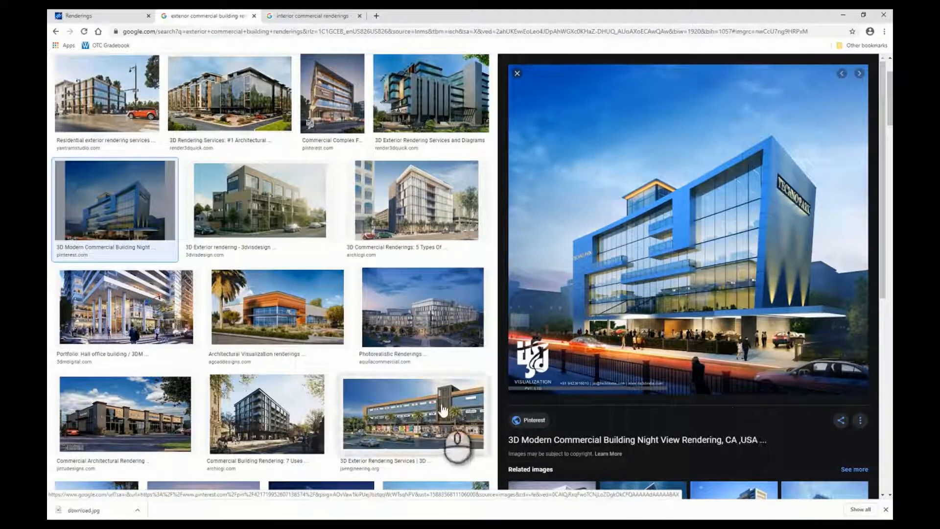
# - Enlarge the long orange-trimmed Hall office building rendering by 3DM Digital
pyautogui.click(127, 306)
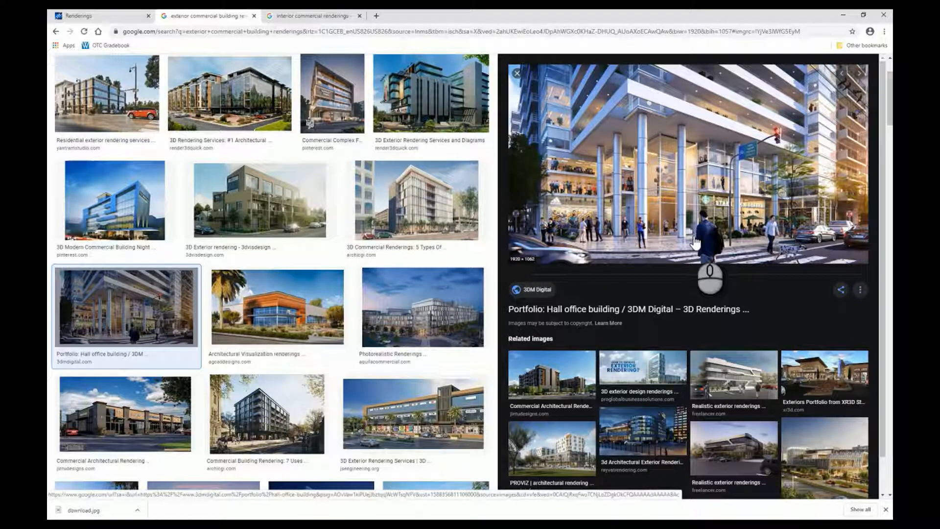
pyautogui.moveTo(581, 215)
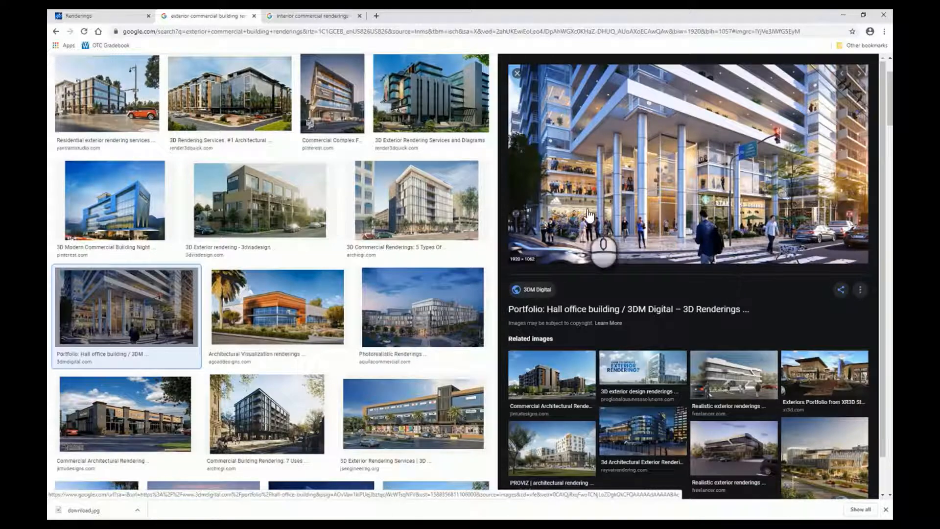
pyautogui.moveTo(826, 245)
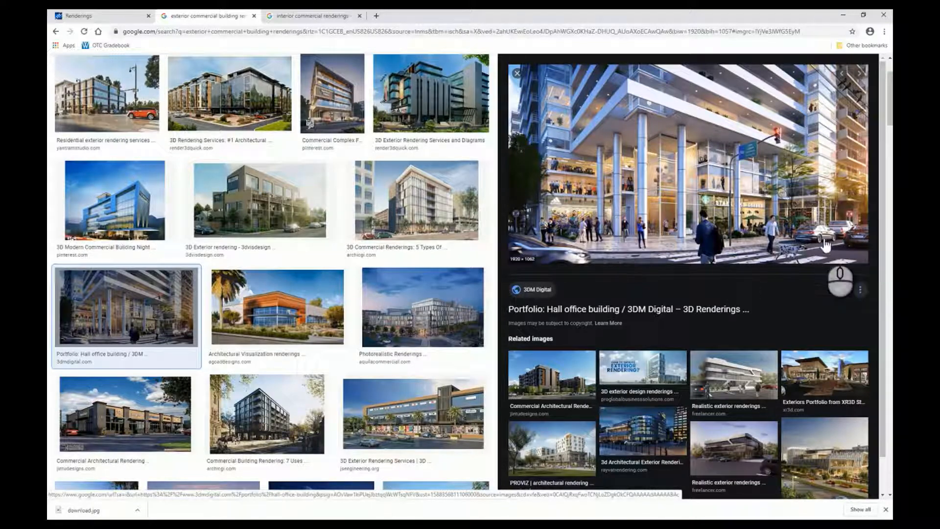
pyautogui.moveTo(768, 222)
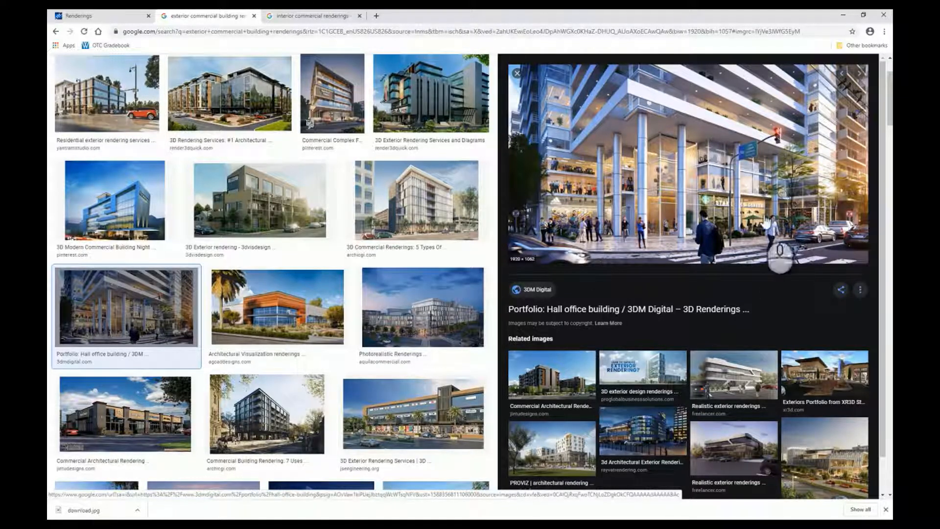
pyautogui.moveTo(662, 180)
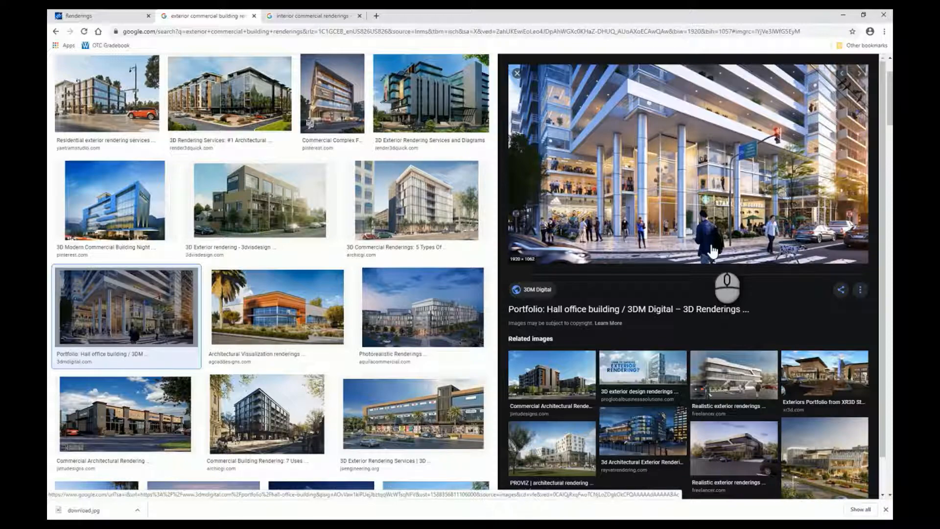
pyautogui.moveTo(528, 156)
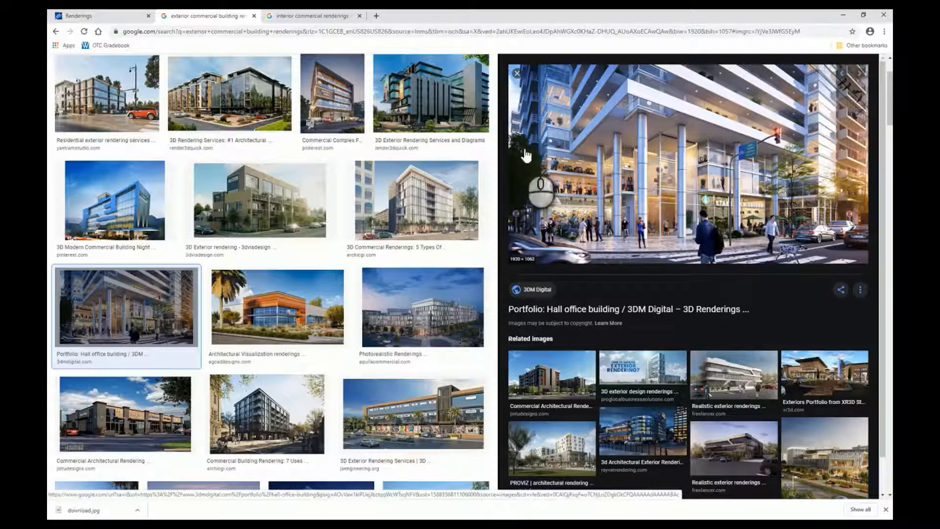
pyautogui.moveTo(711, 259)
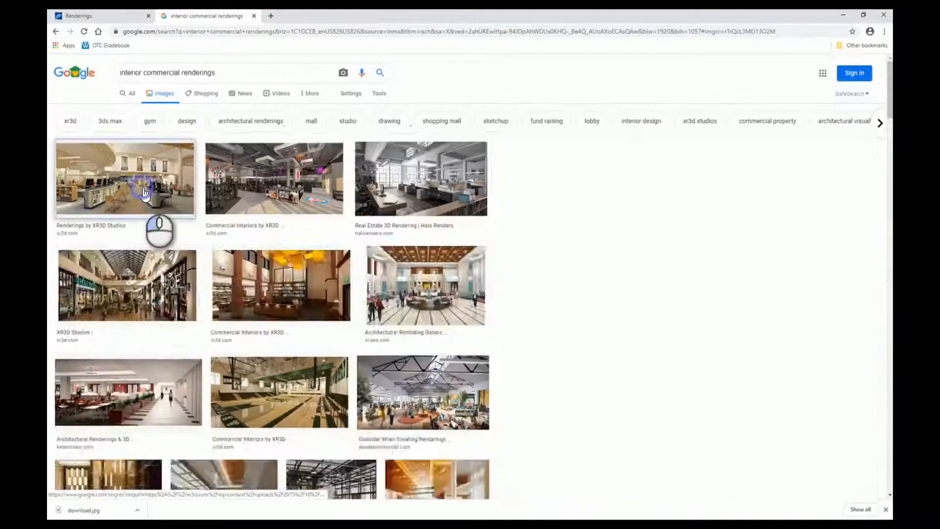
# - Enlarge the first XR3D Studios library-style commercial interior rendering
pyautogui.click(125, 177)
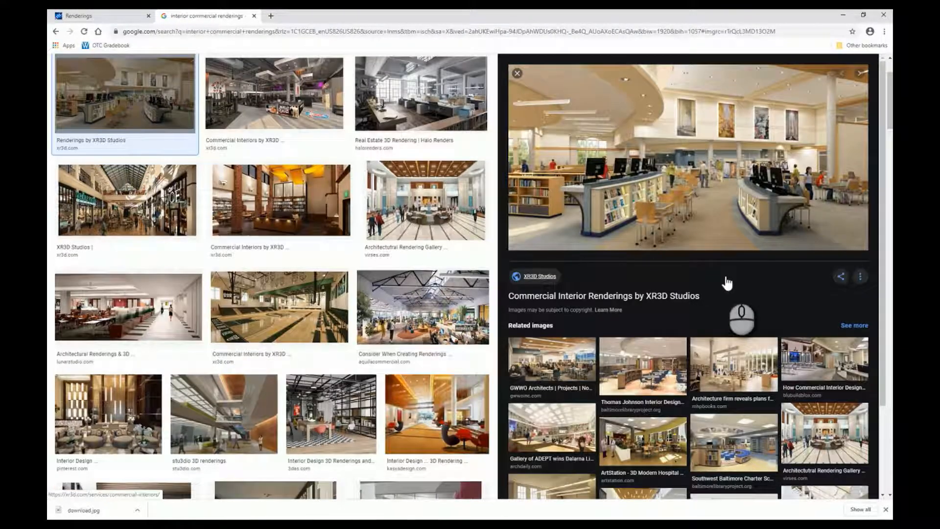
pyautogui.moveTo(772, 247)
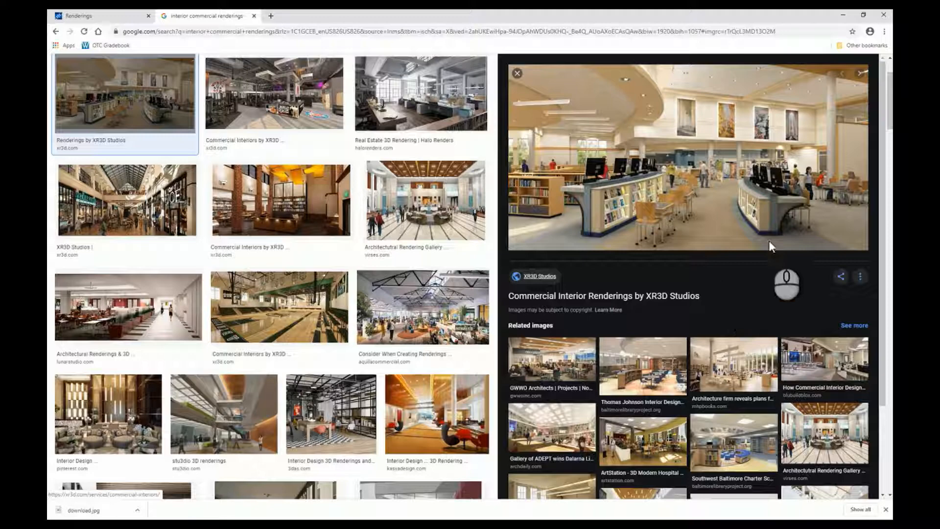
pyautogui.moveTo(553, 208)
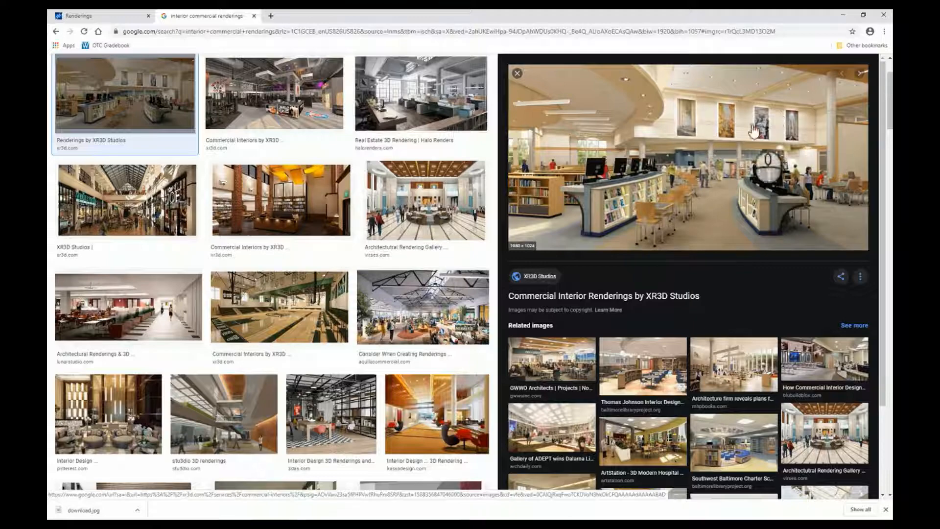
pyautogui.moveTo(701, 131)
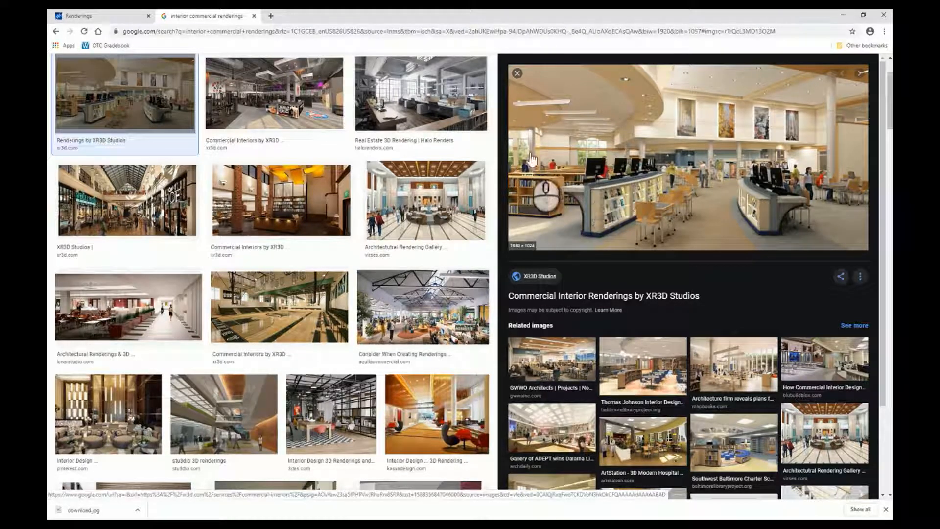
pyautogui.moveTo(593, 195)
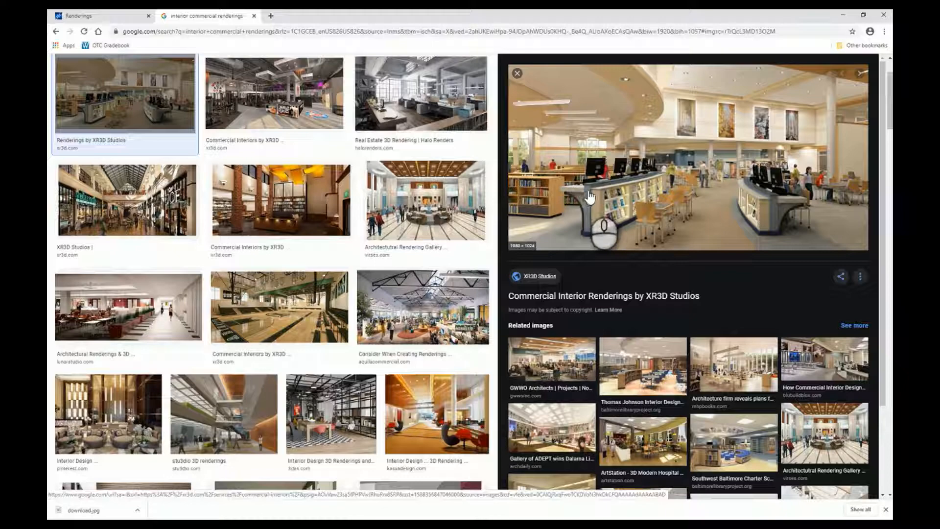
# - View the XR3D brick-column bookshelf interior, then enlarge the 3das checkered-floor loft rendering
pyautogui.click(282, 210)
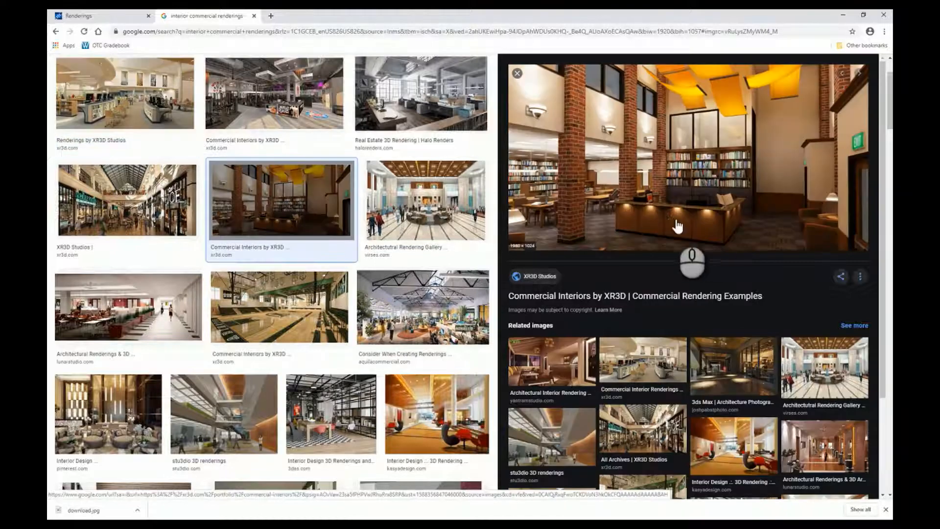
pyautogui.moveTo(690, 180)
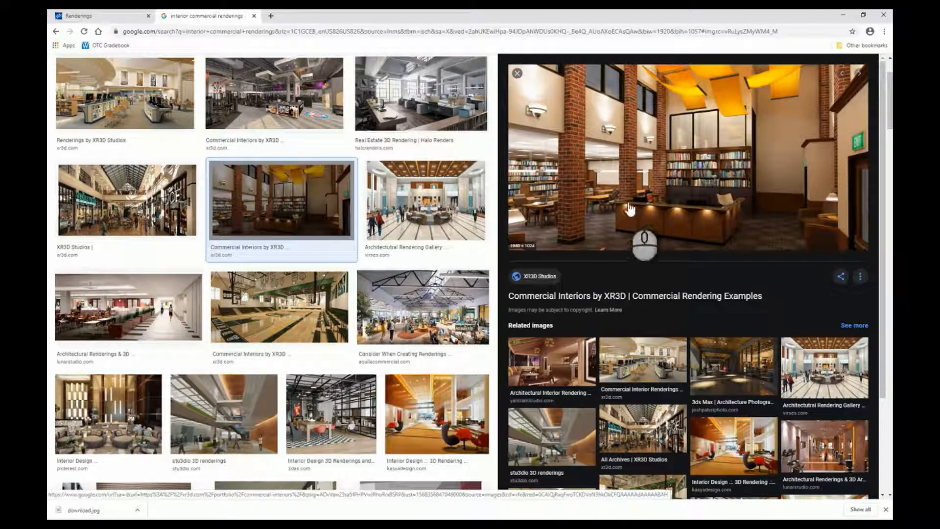
pyautogui.moveTo(670, 215)
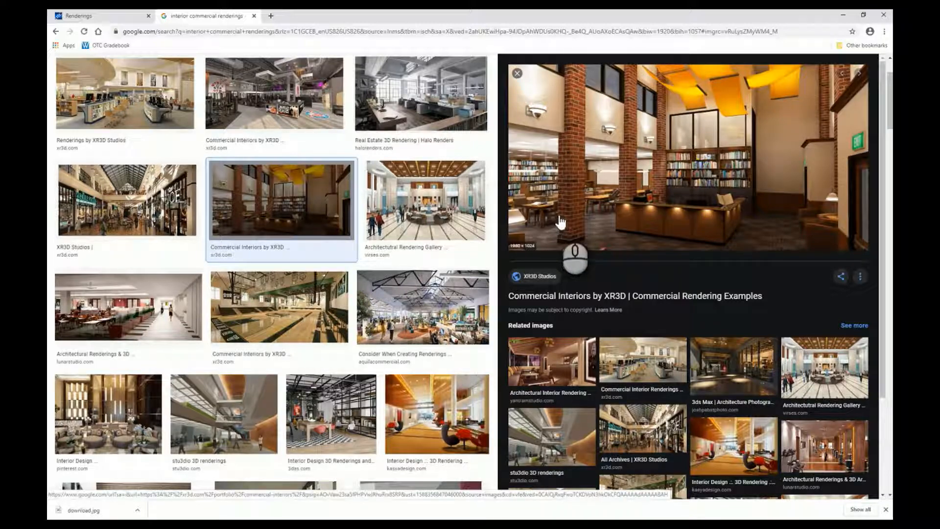
pyautogui.click(331, 419)
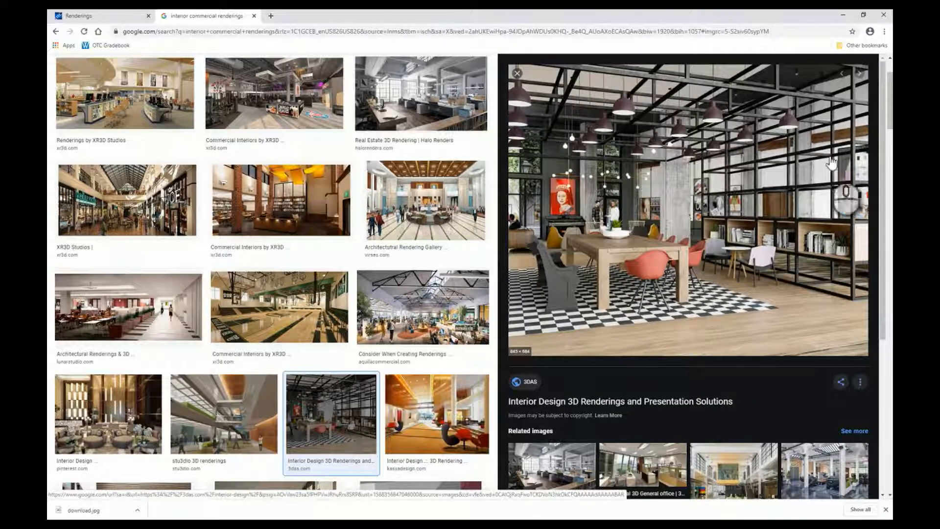
pyautogui.moveTo(439, 438)
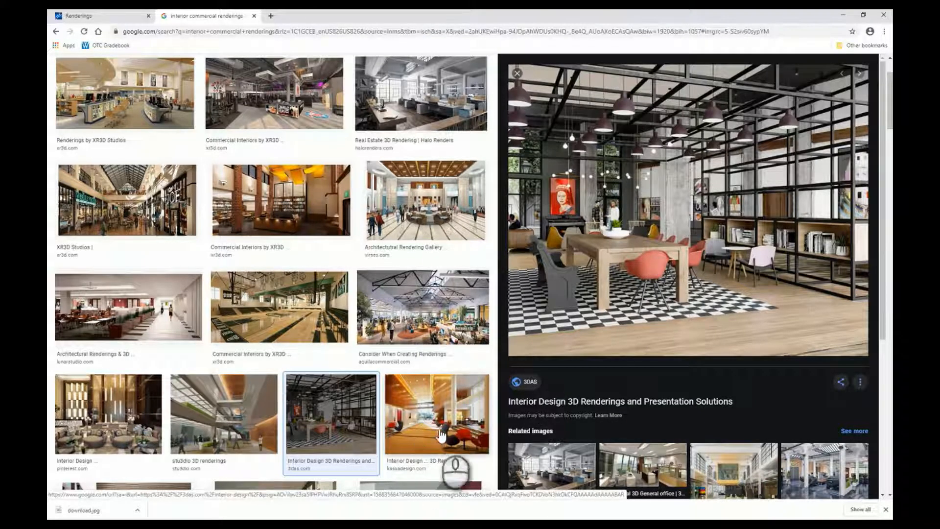
# - Enlarge the kasyadesign.com wood-paneled lobby rendering with red chairs, then browse further down the results
pyautogui.click(437, 425)
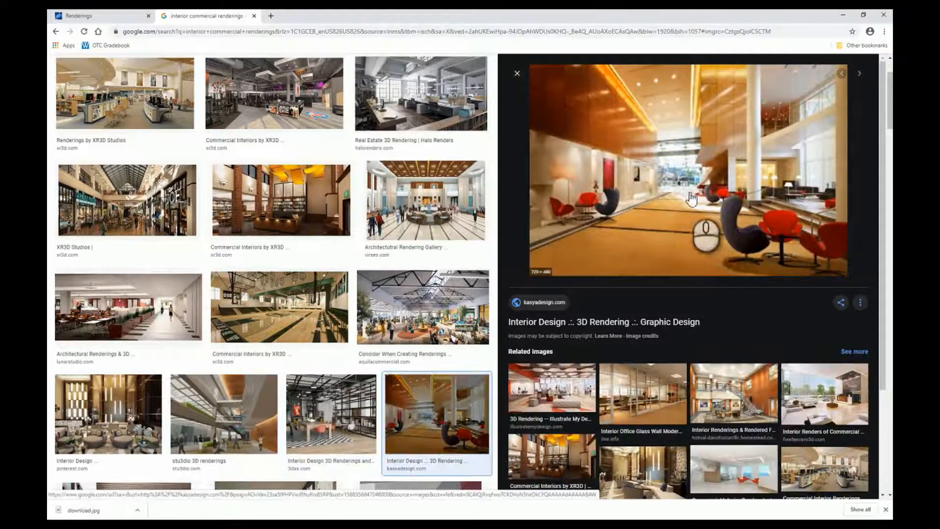
pyautogui.moveTo(718, 212)
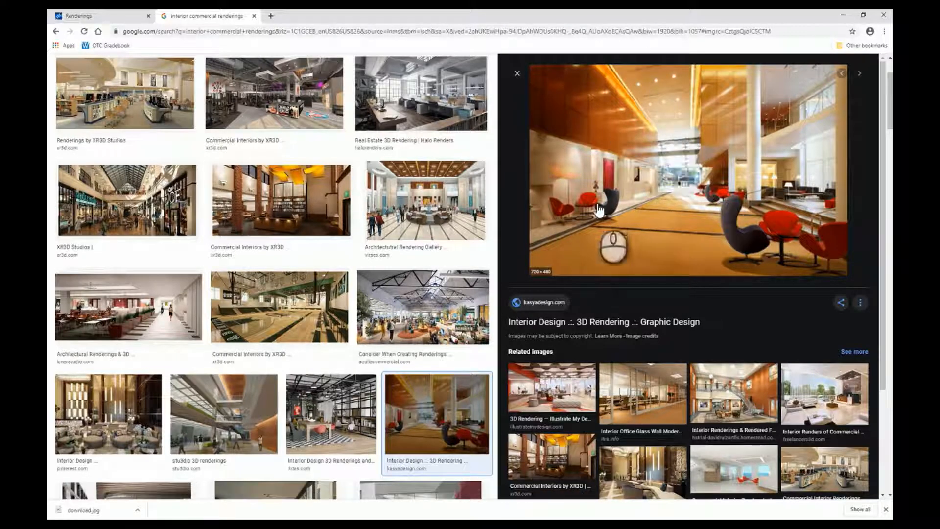
pyautogui.moveTo(526, 209)
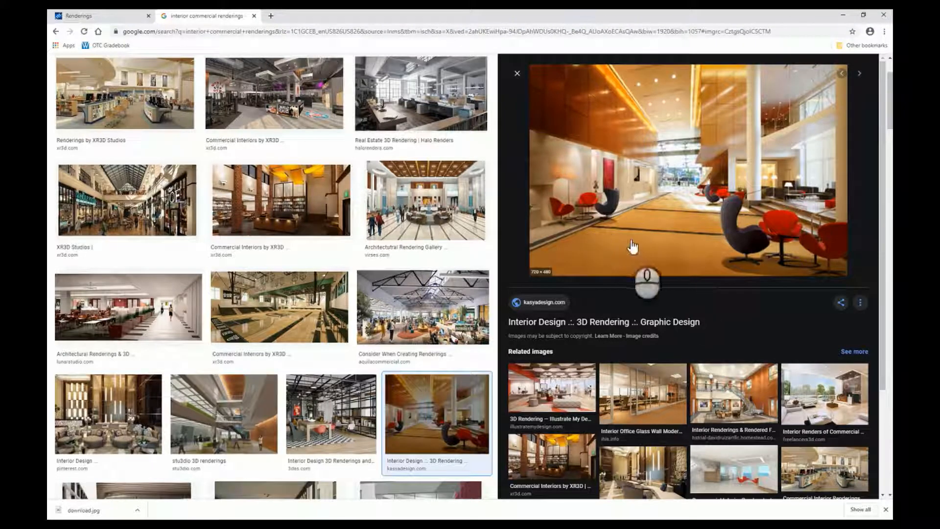
pyautogui.scroll(-3)
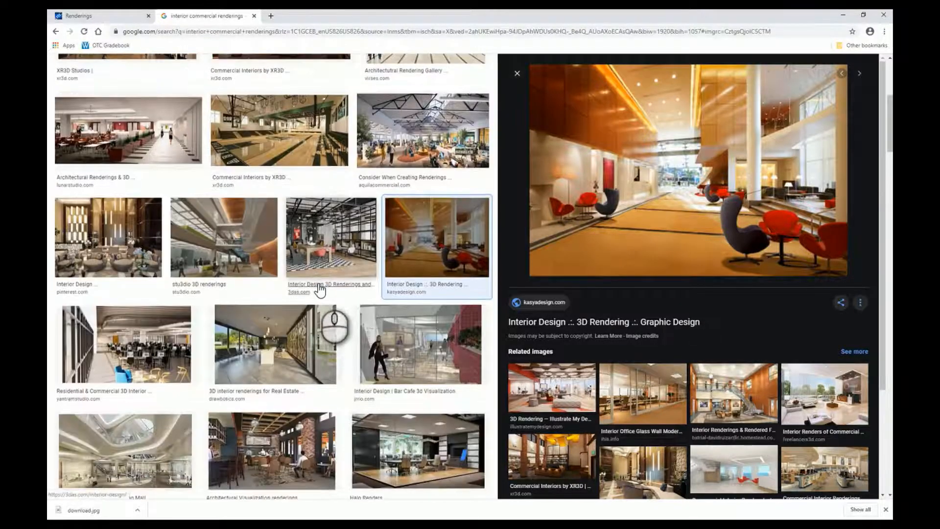
pyautogui.scroll(-3)
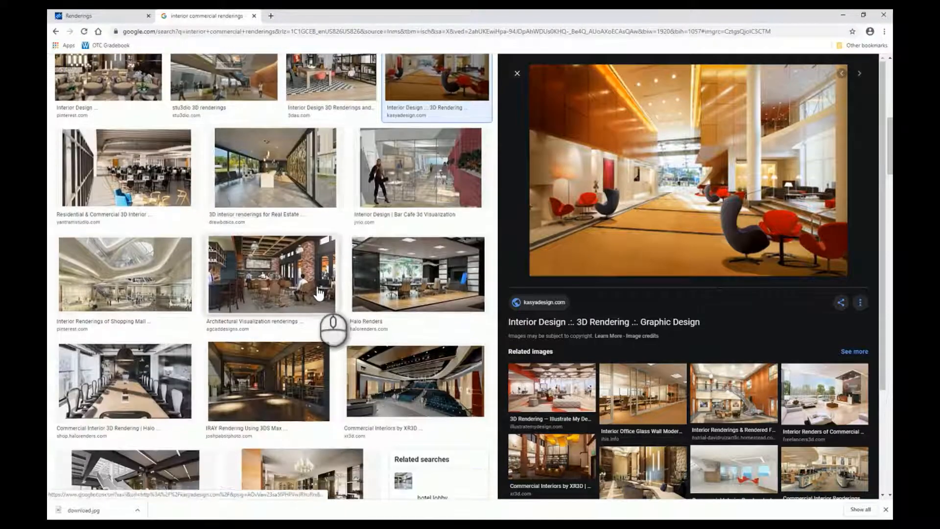